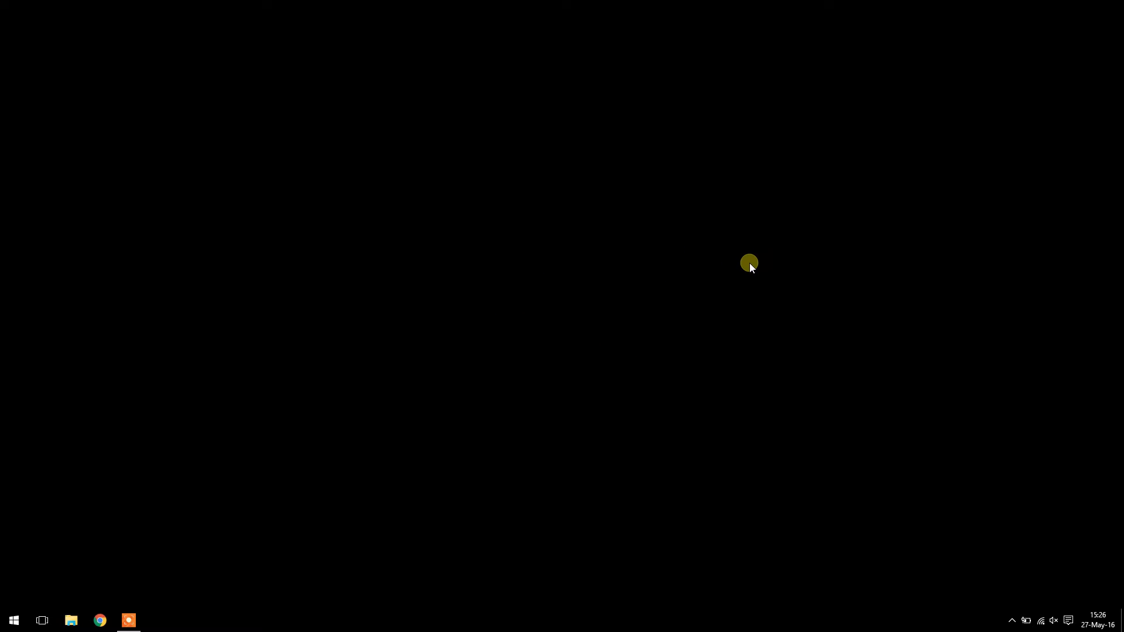
mouse_move(665, 226)
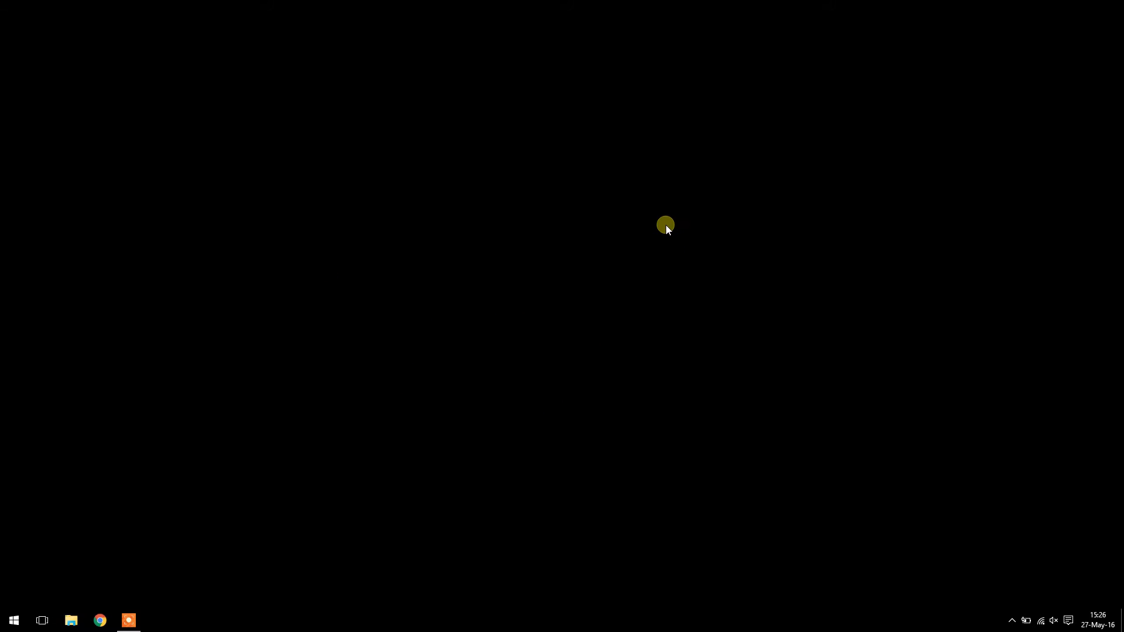
mouse_move(249, 338)
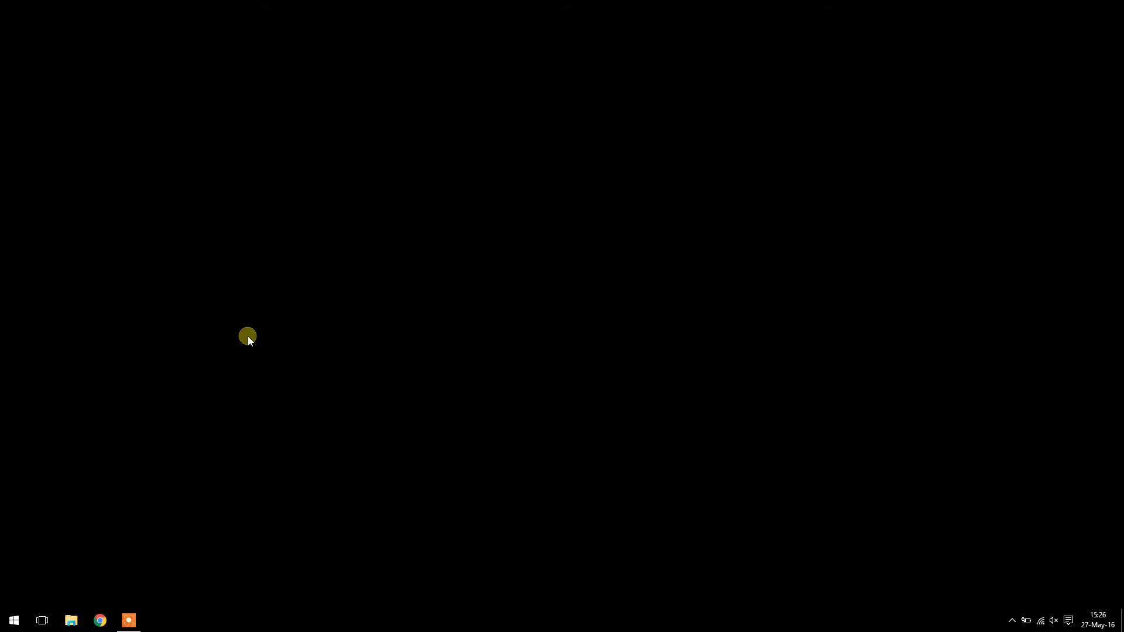
mouse_move(32, 579)
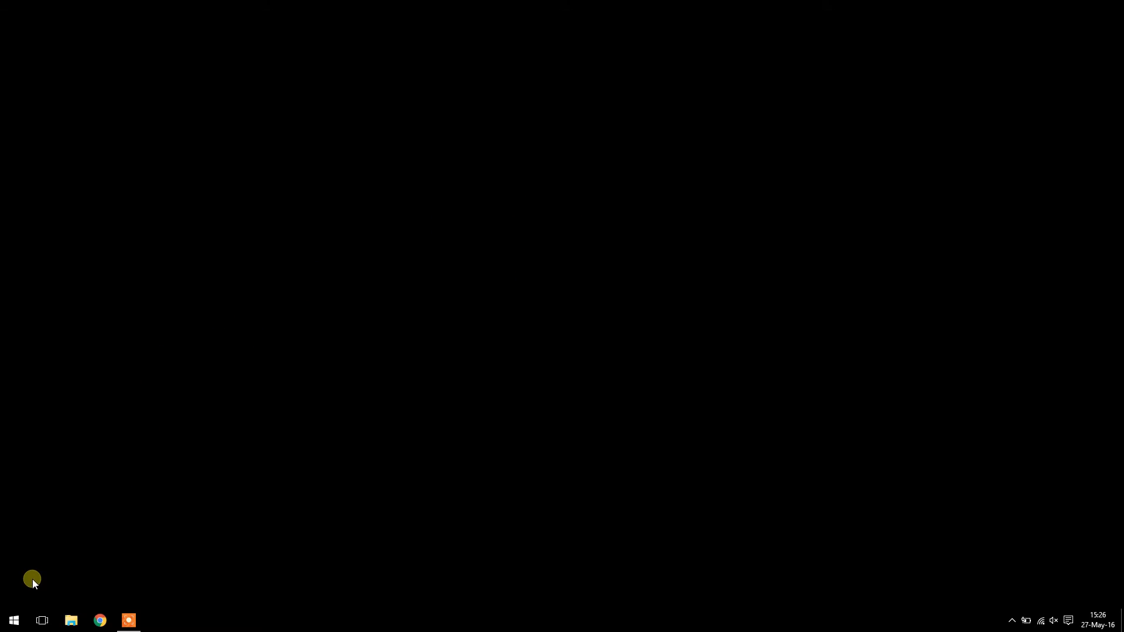
Step: Open the Windows Start menu from the taskbar
click(13, 620)
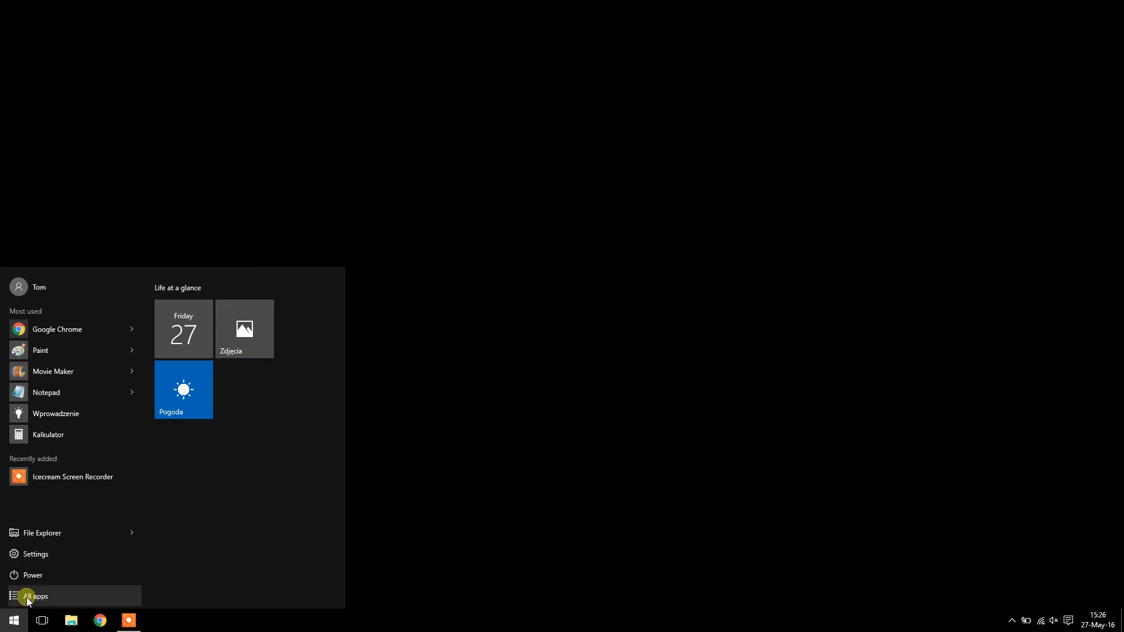
mouse_move(64, 331)
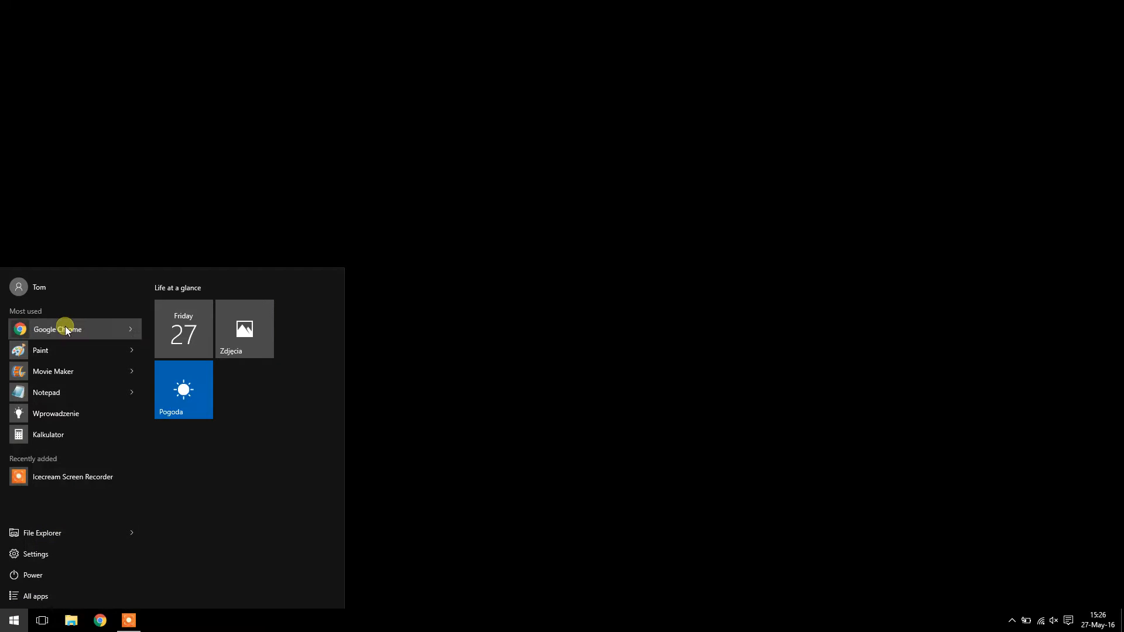
click(57, 329)
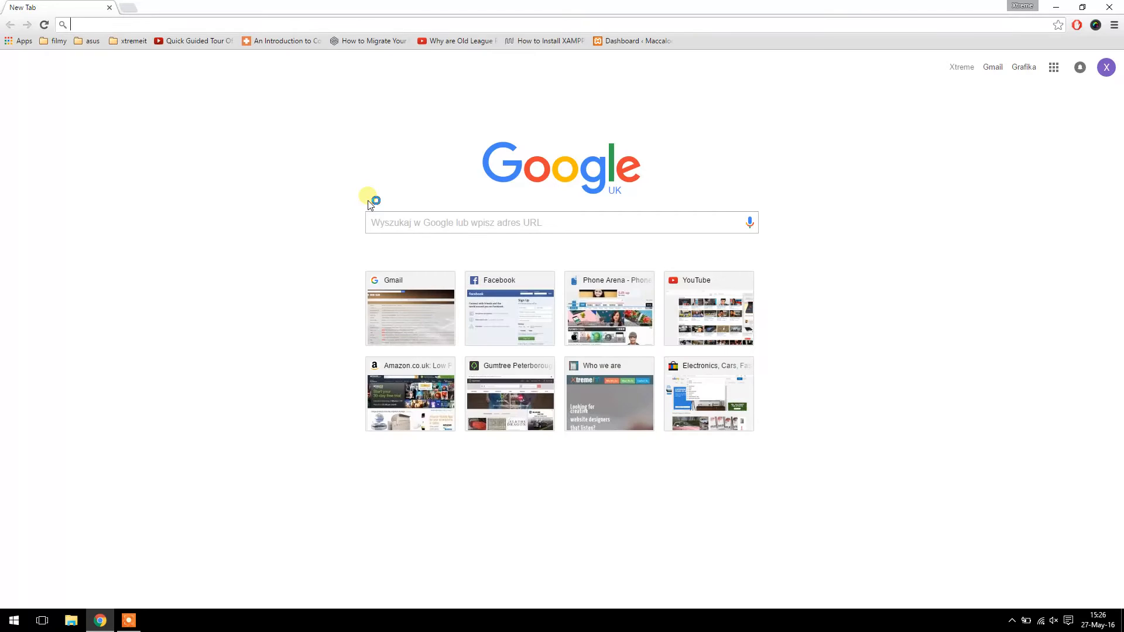
text(http://www.filedropper.com/soundsettings)
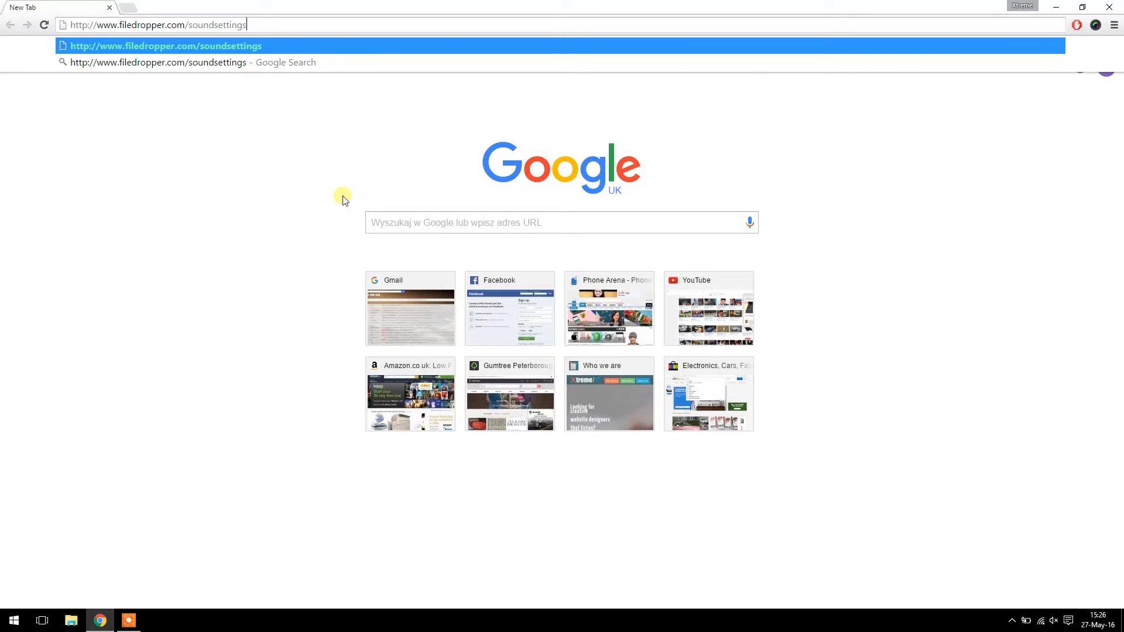
mouse_move(87, 25)
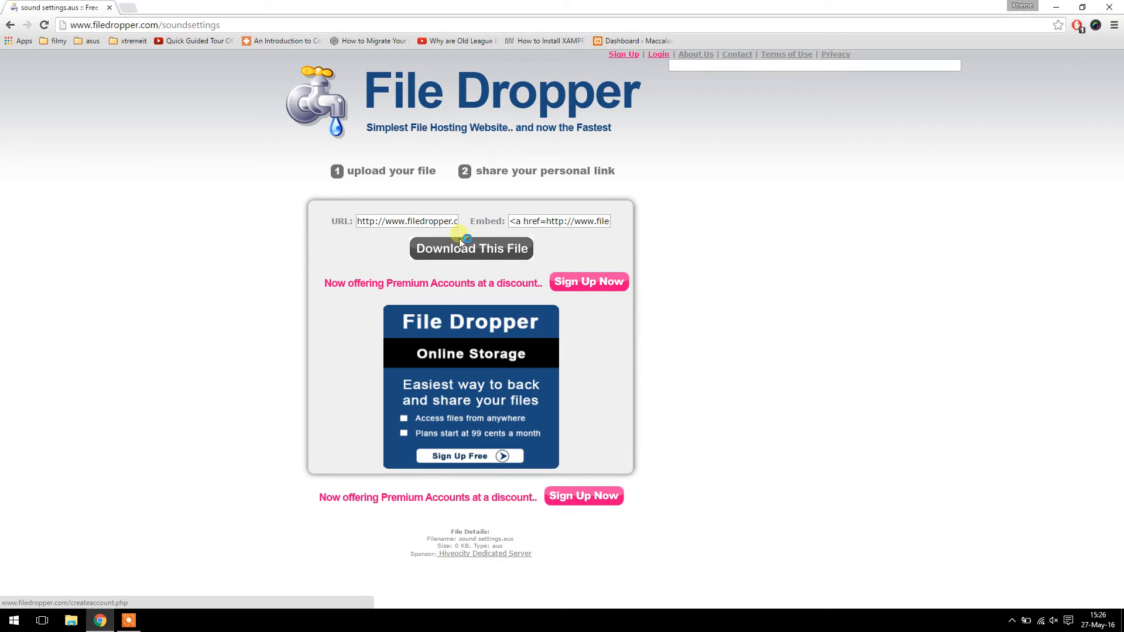
Step: Download sound settings.aus using the captcha 'h3', then reopen the Start menu
click(471, 248)
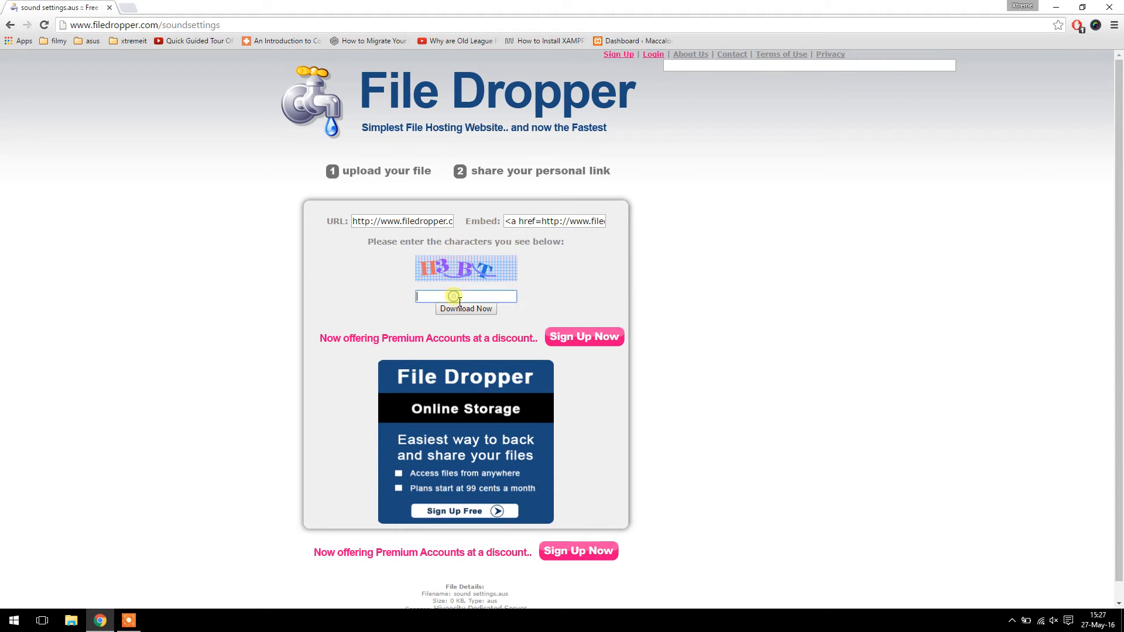
text(h3)
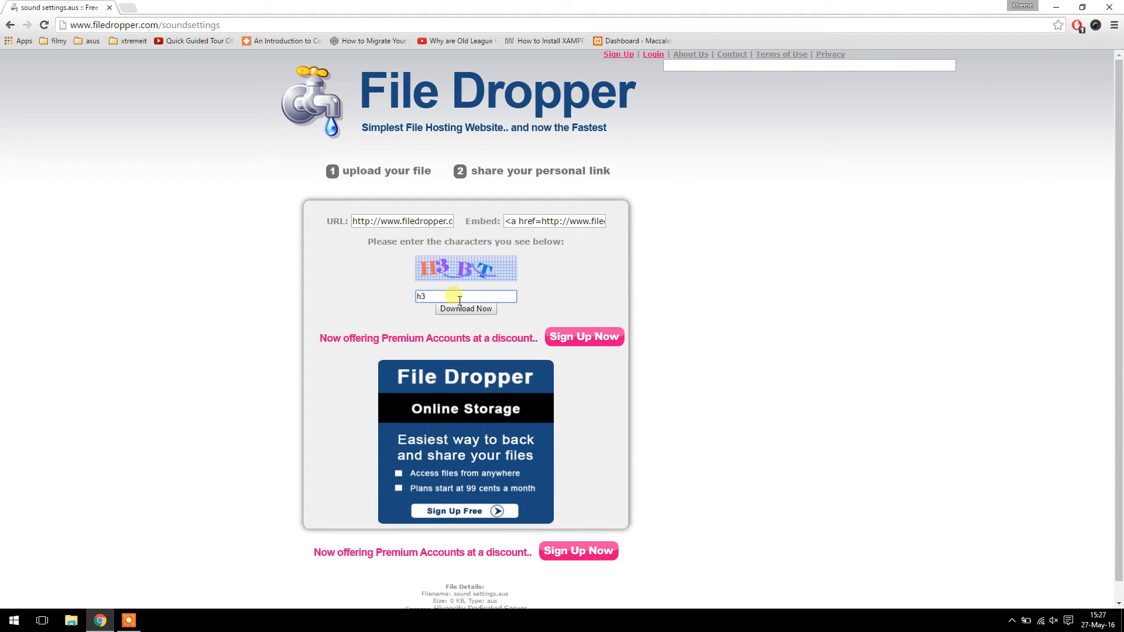
click(466, 309)
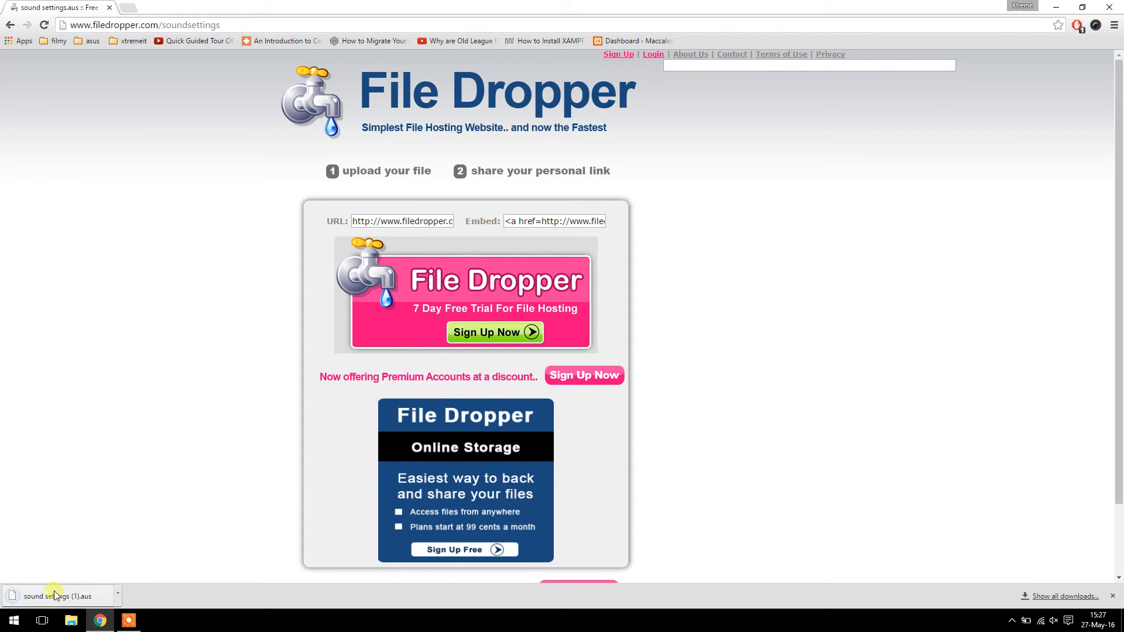
mouse_move(225, 345)
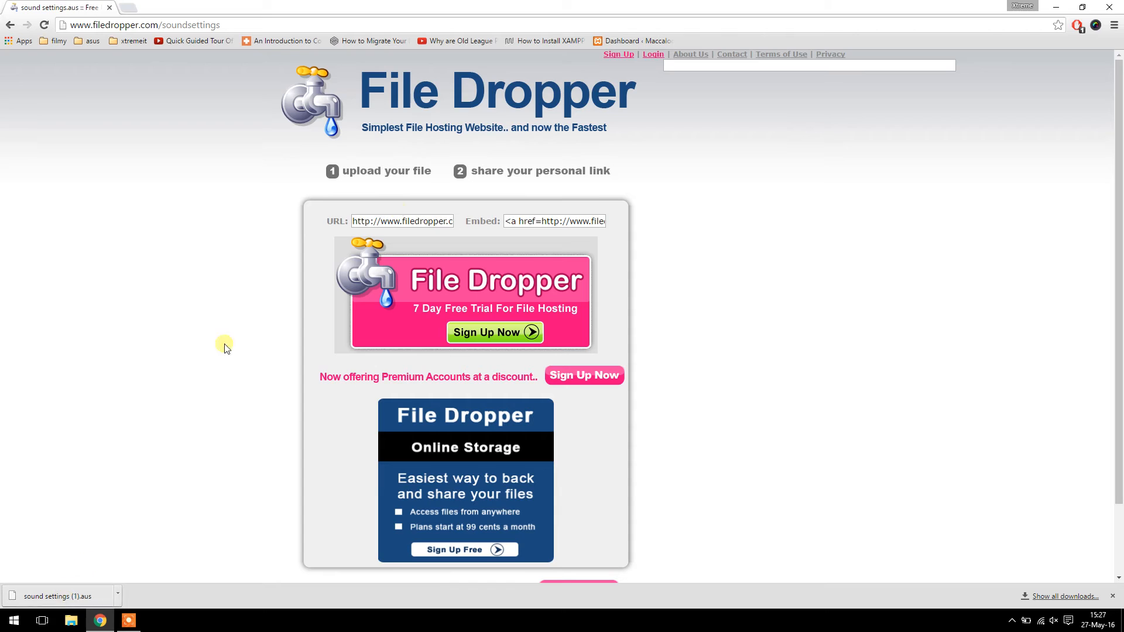
click(7, 620)
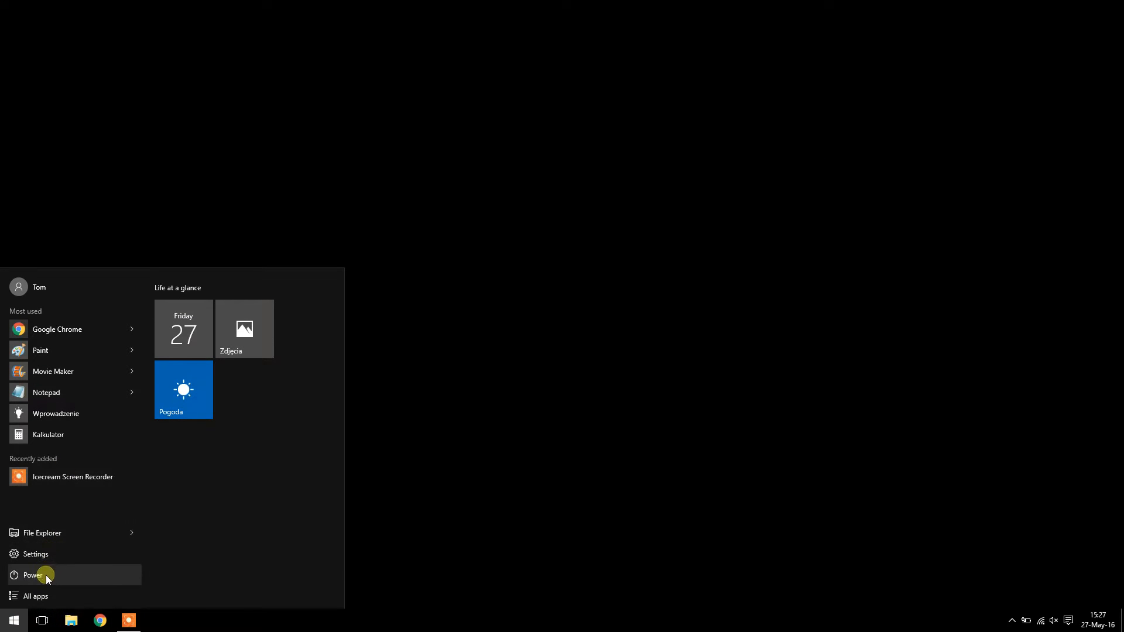
Step: Launch AudioWizard from the ICEpower folder in the All apps list
click(37, 596)
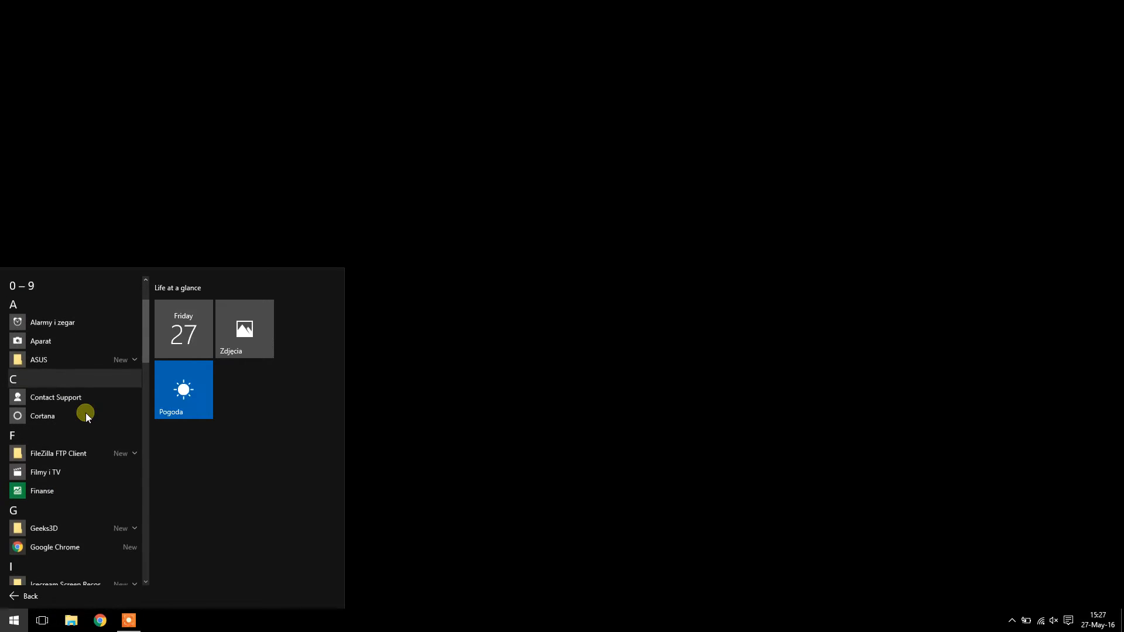
scroll(down, 3)
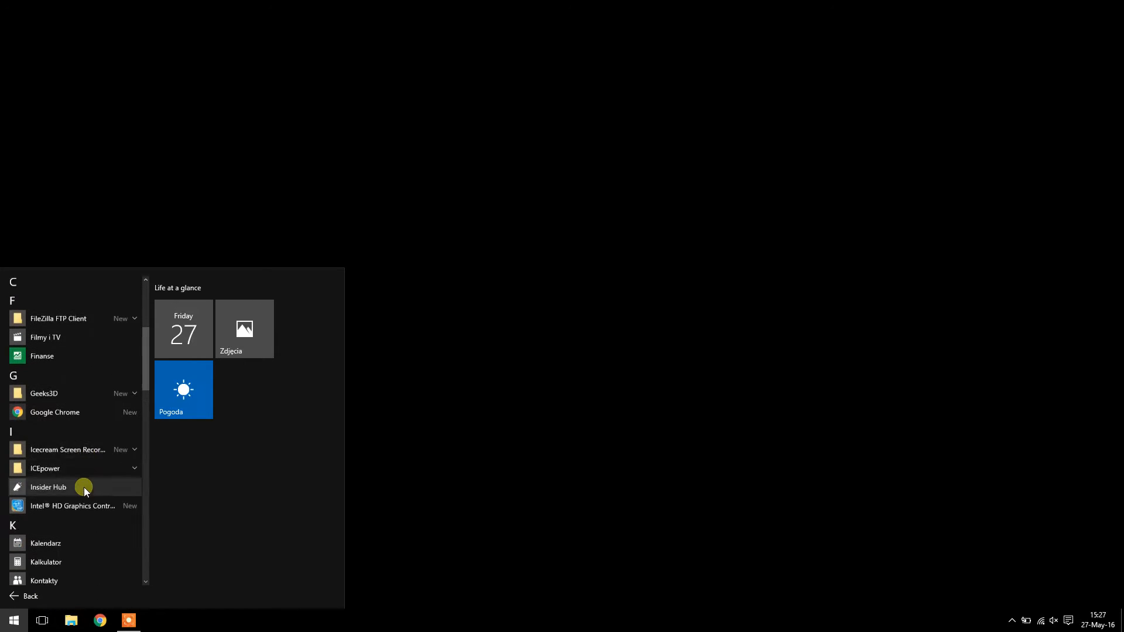
click(45, 469)
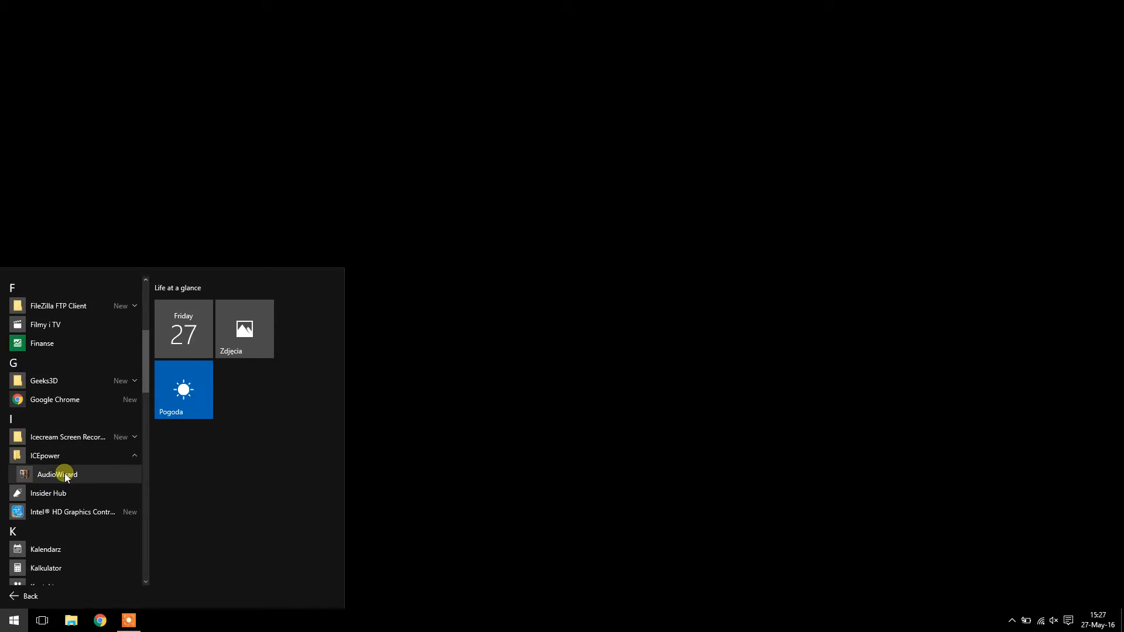
click(56, 474)
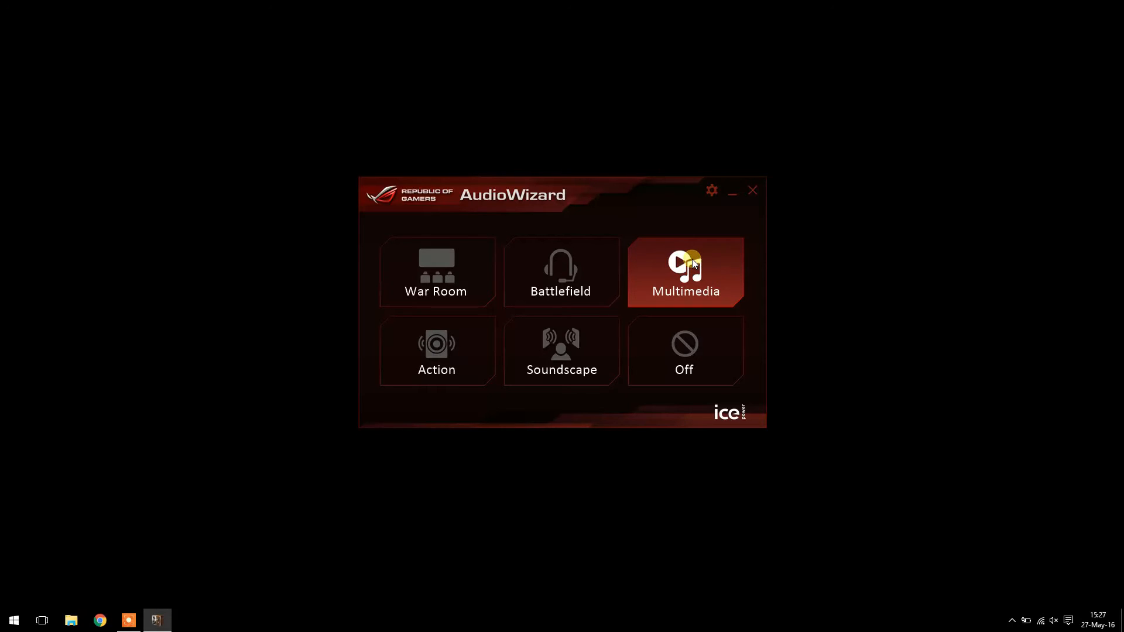
mouse_move(711, 189)
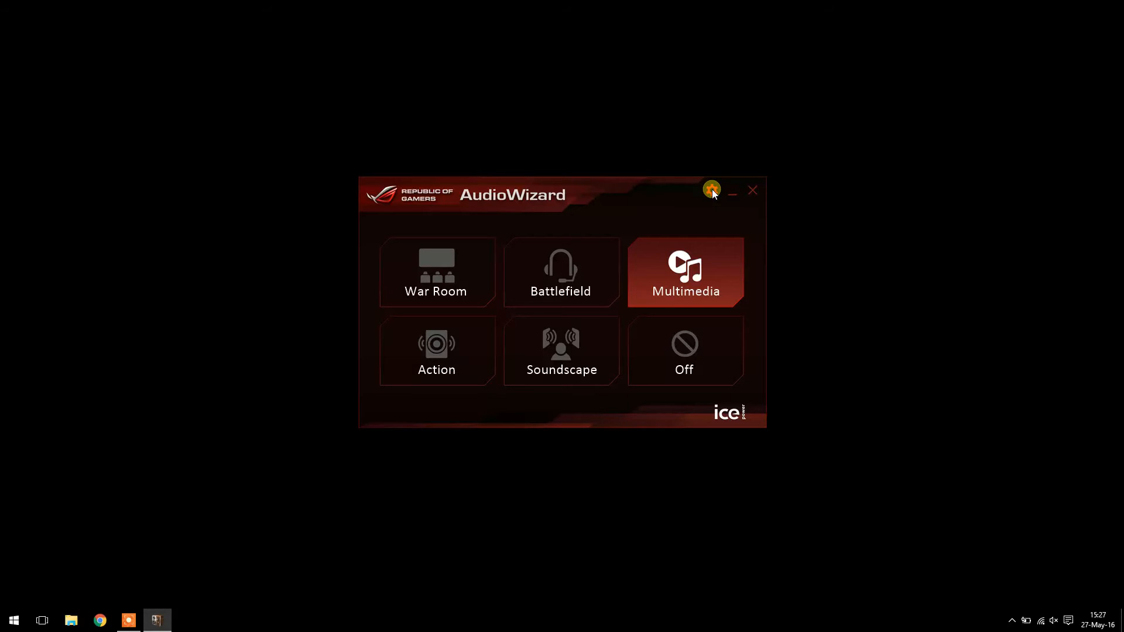
Step: Open ICEpower settings, adjust a control, show the equalizer, and open the options menu
click(712, 190)
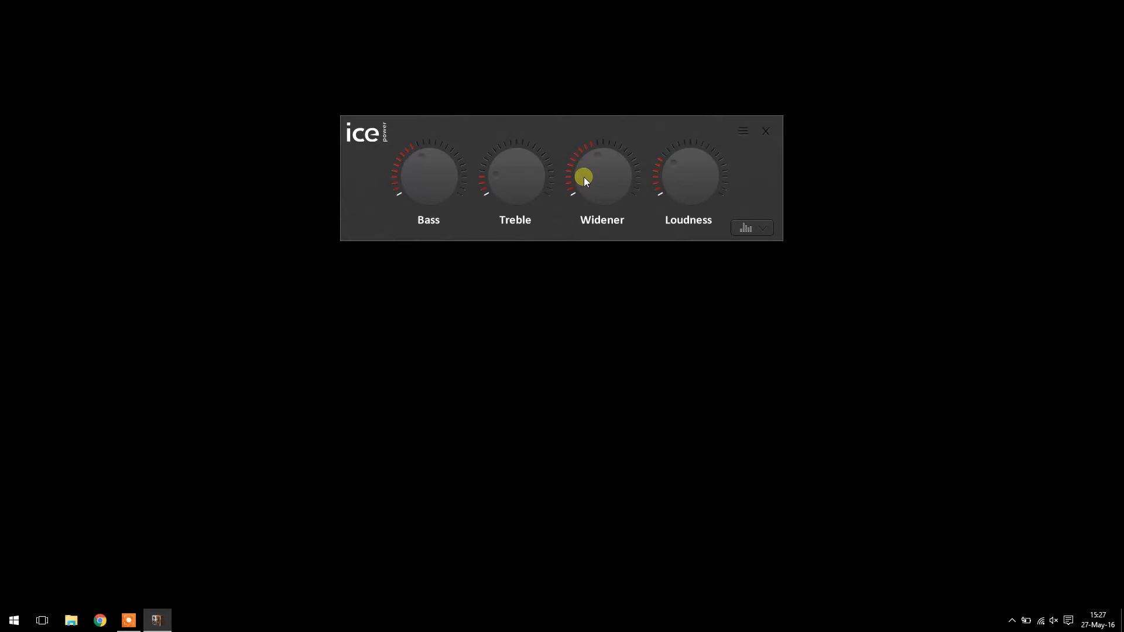
drag(584, 178, 595, 152)
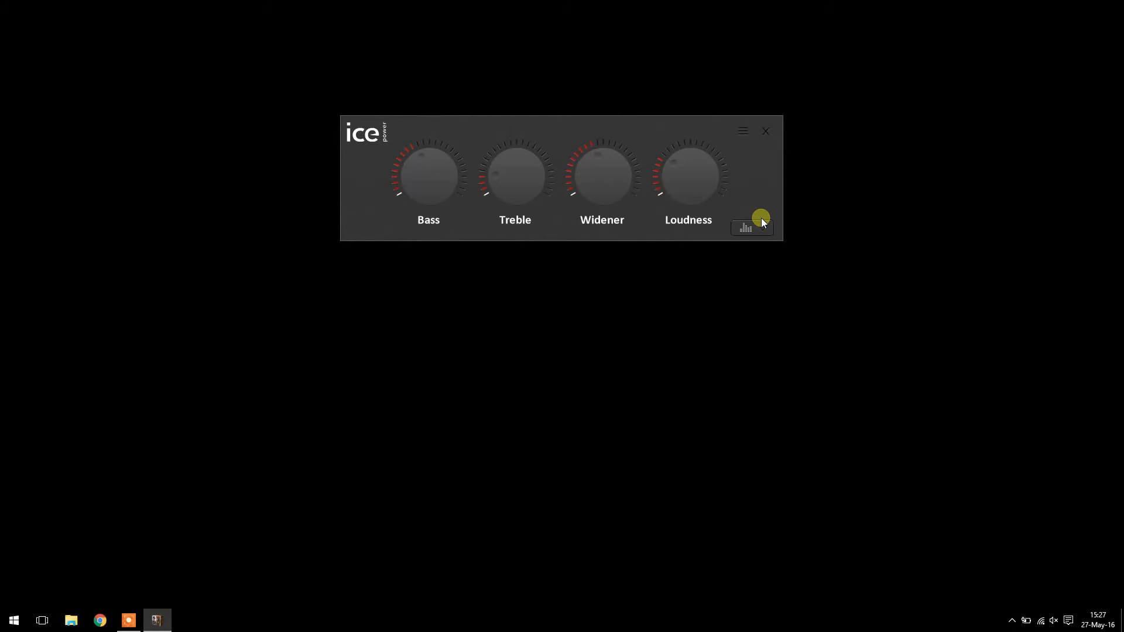
click(751, 227)
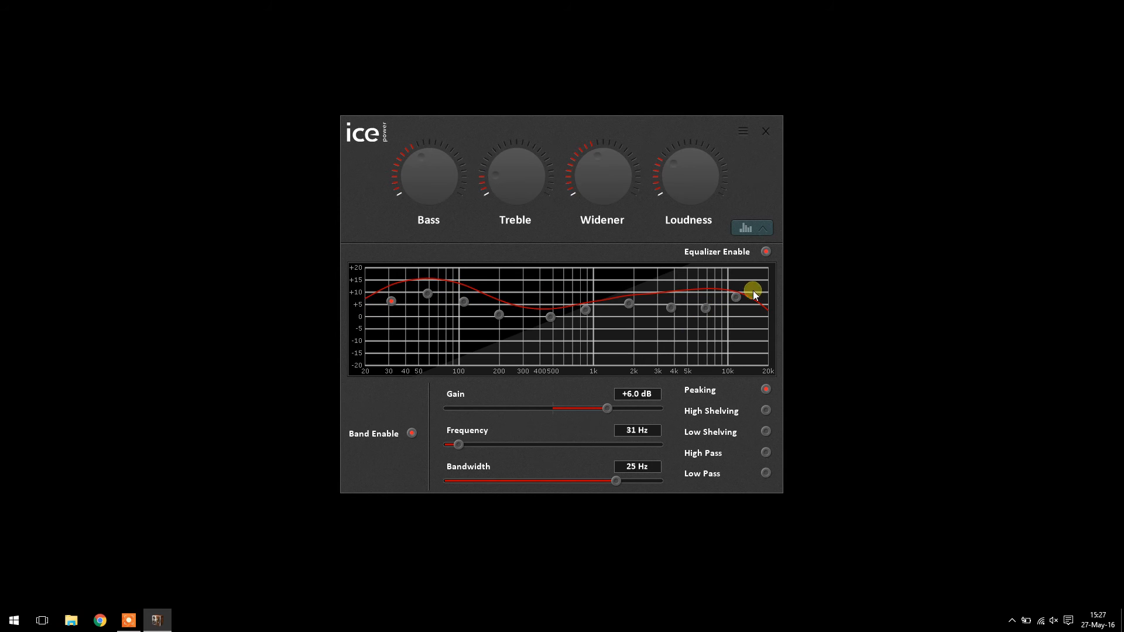
click(742, 131)
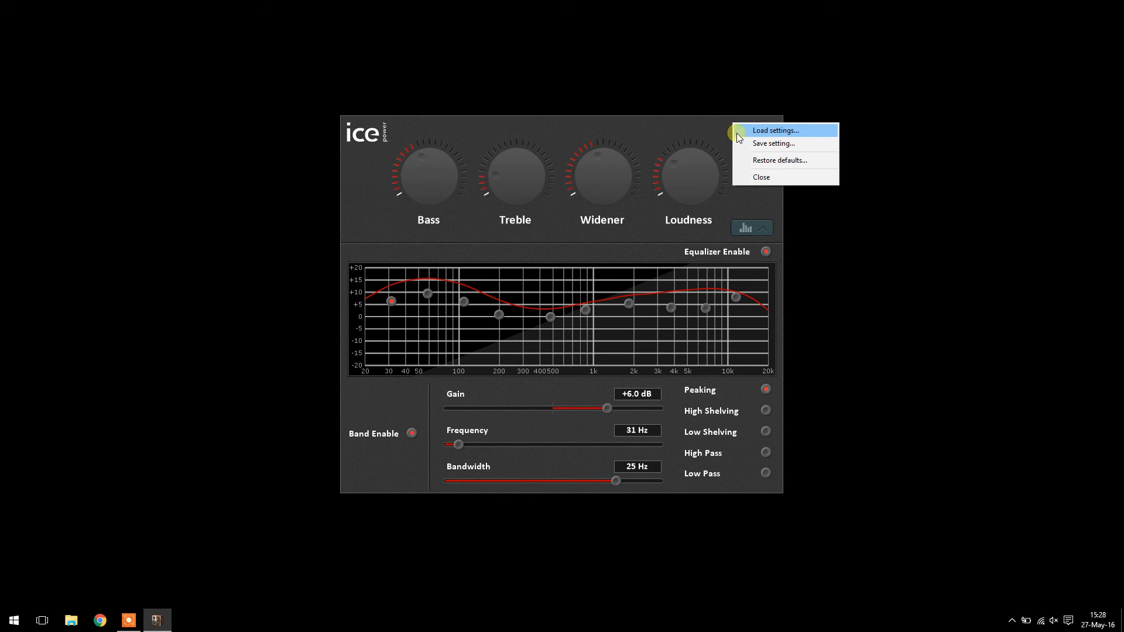
Step: Load settings from sound settings.aus on the Desktop
click(776, 130)
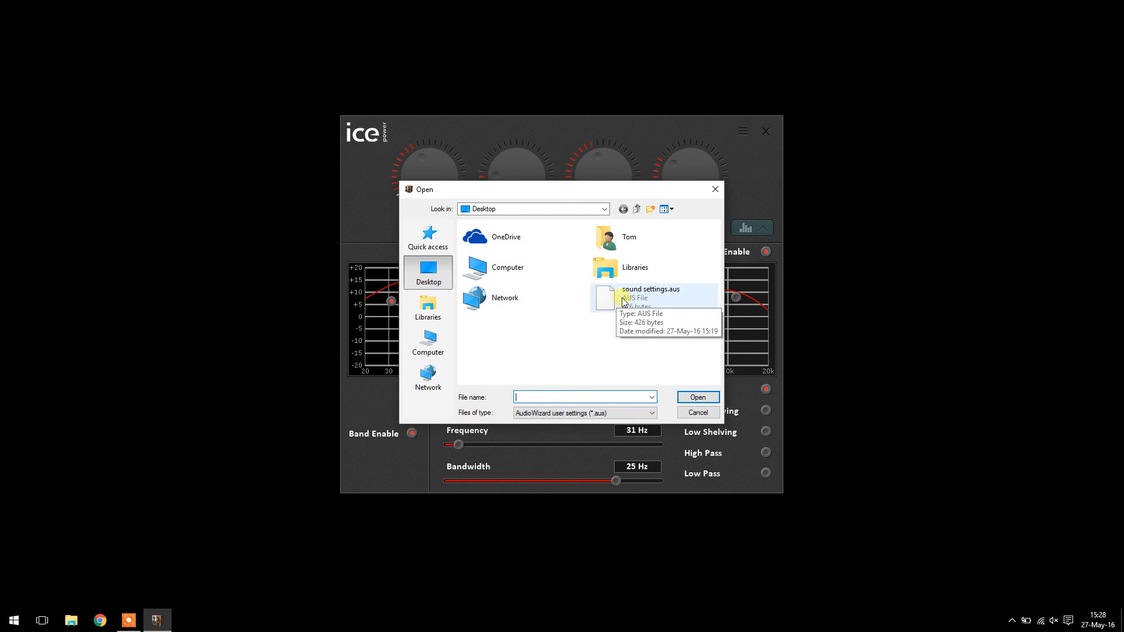
mouse_move(615, 330)
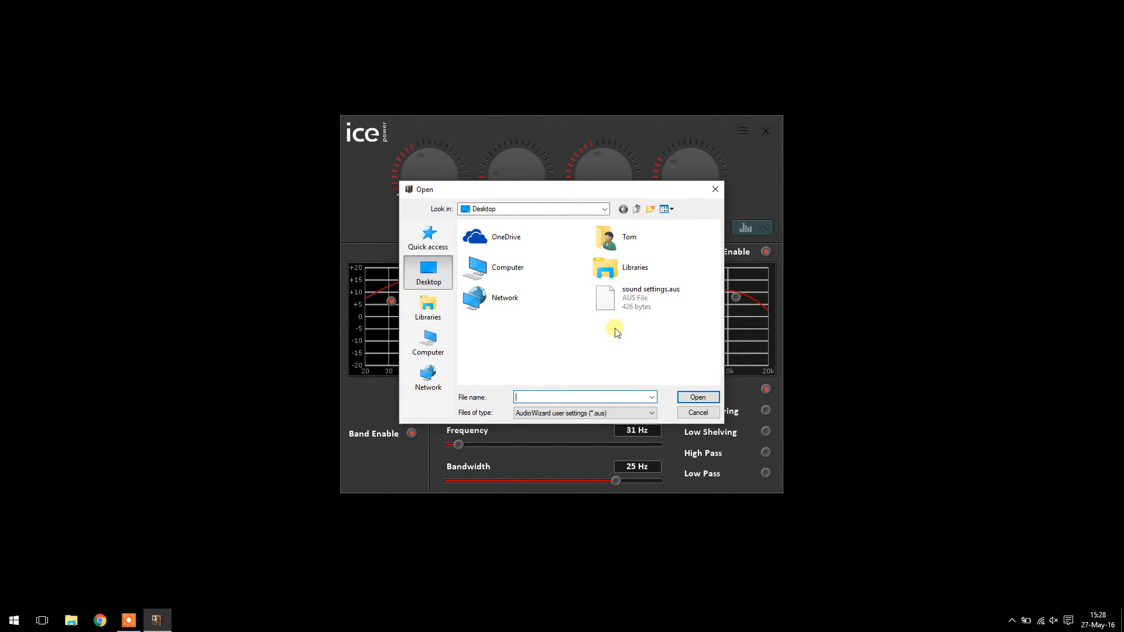
click(651, 297)
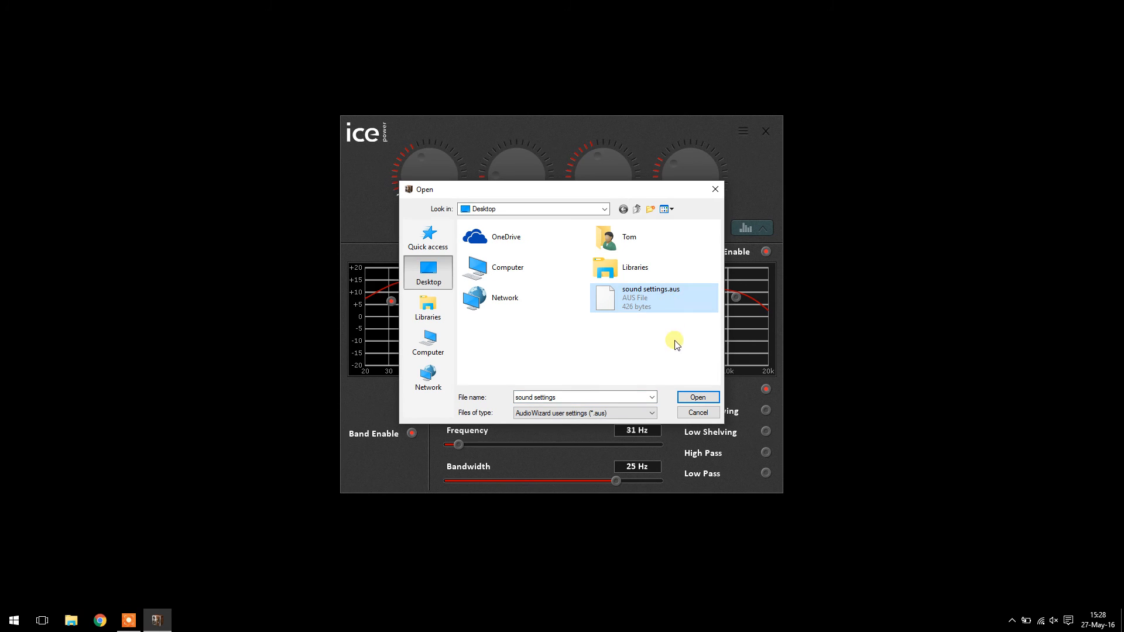
click(698, 397)
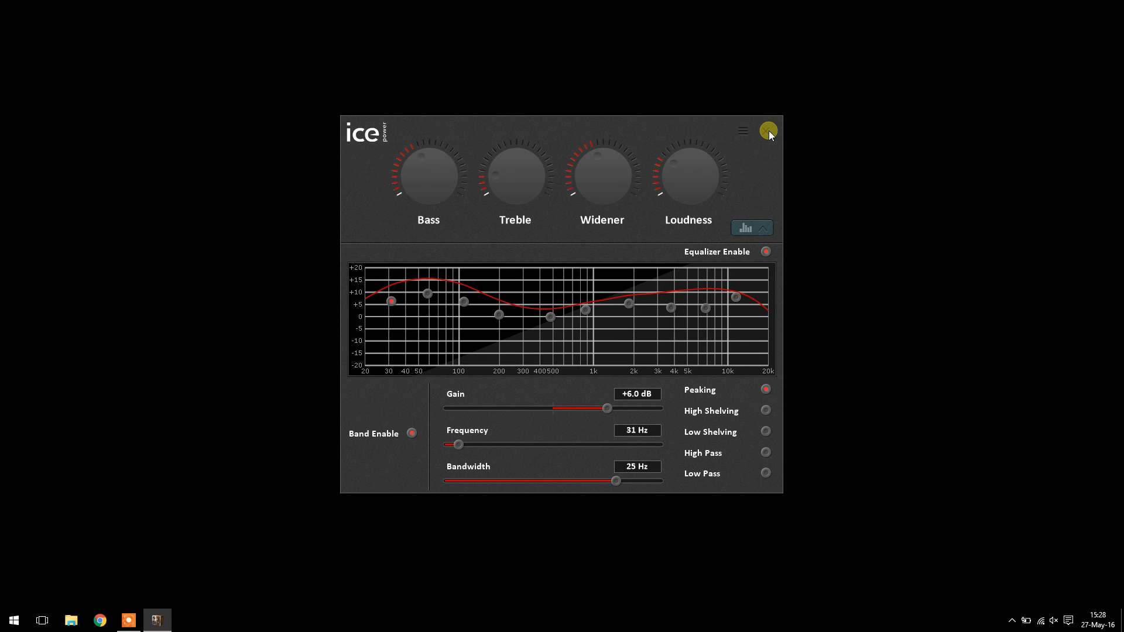
Step: Close the ICEpower panel to return to the Multimedia sound mode screen
click(768, 131)
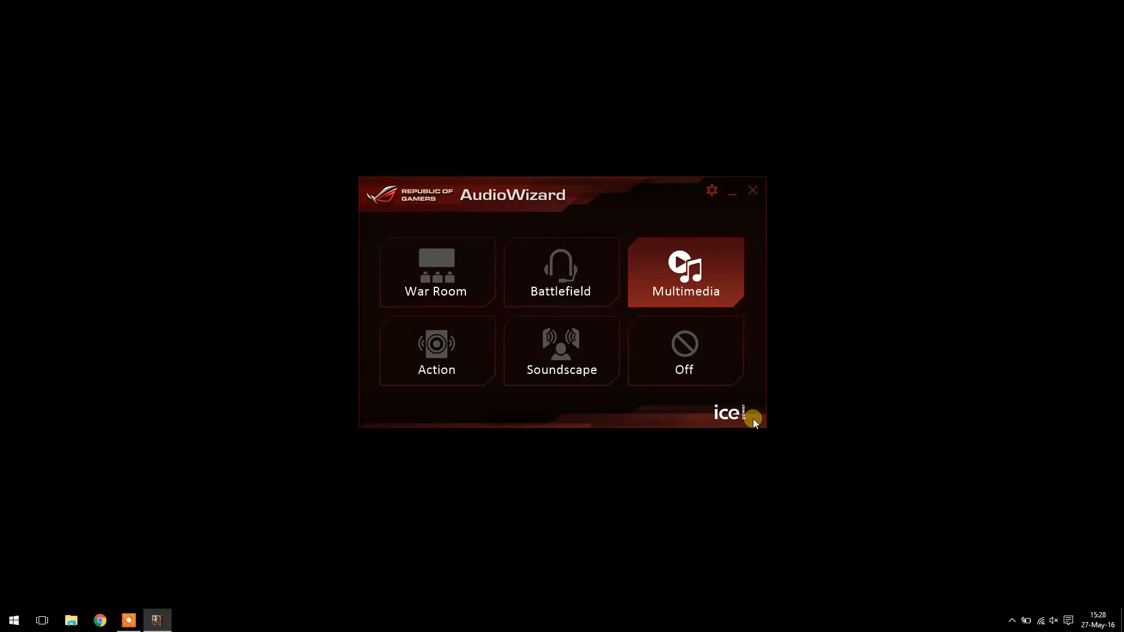
mouse_move(666, 267)
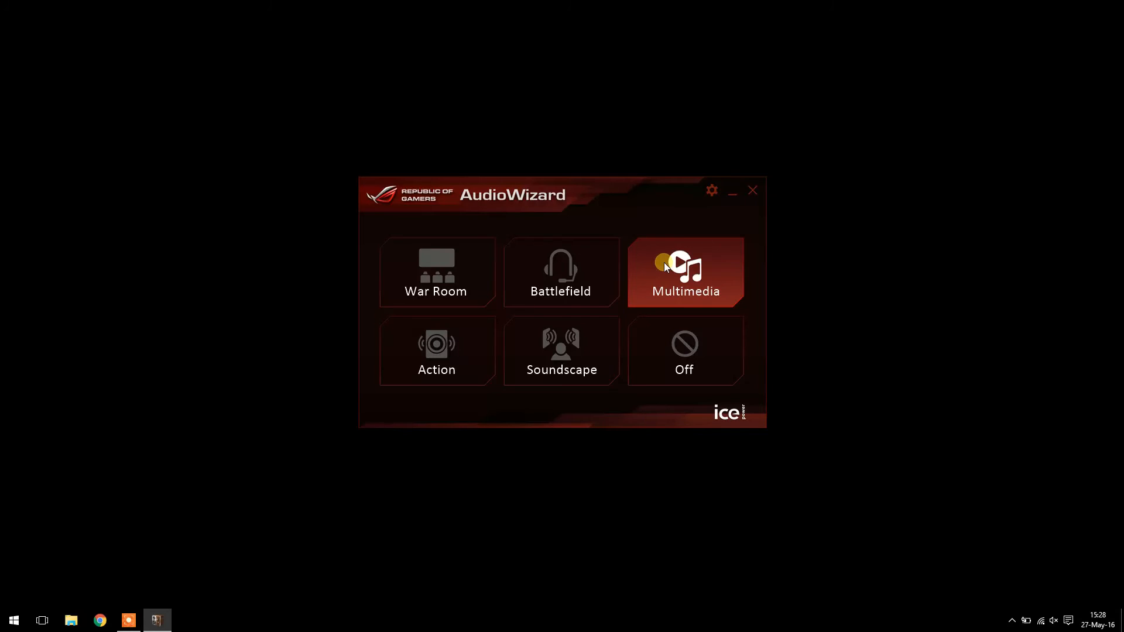
mouse_move(778, 228)
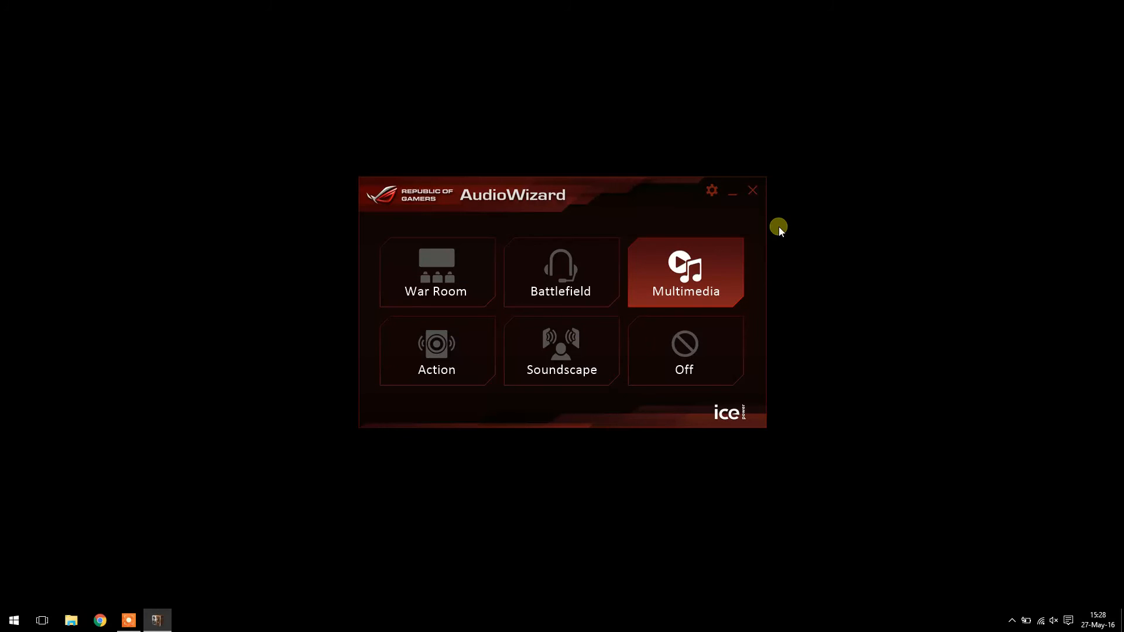
mouse_move(736, 234)
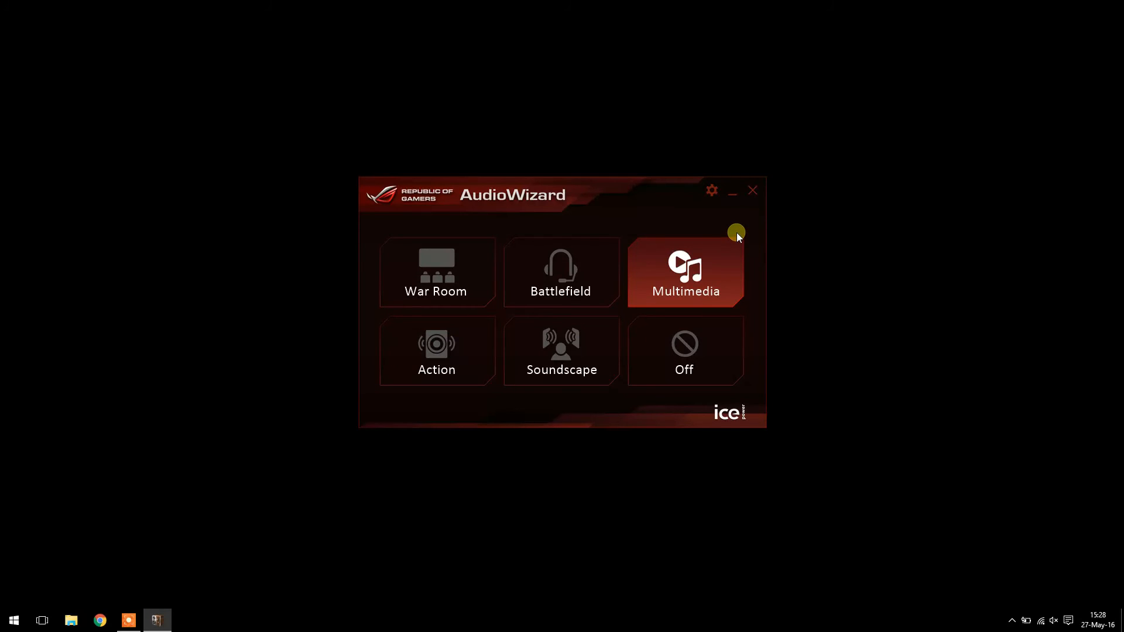
Step: Close the AudioWizard window
click(752, 190)
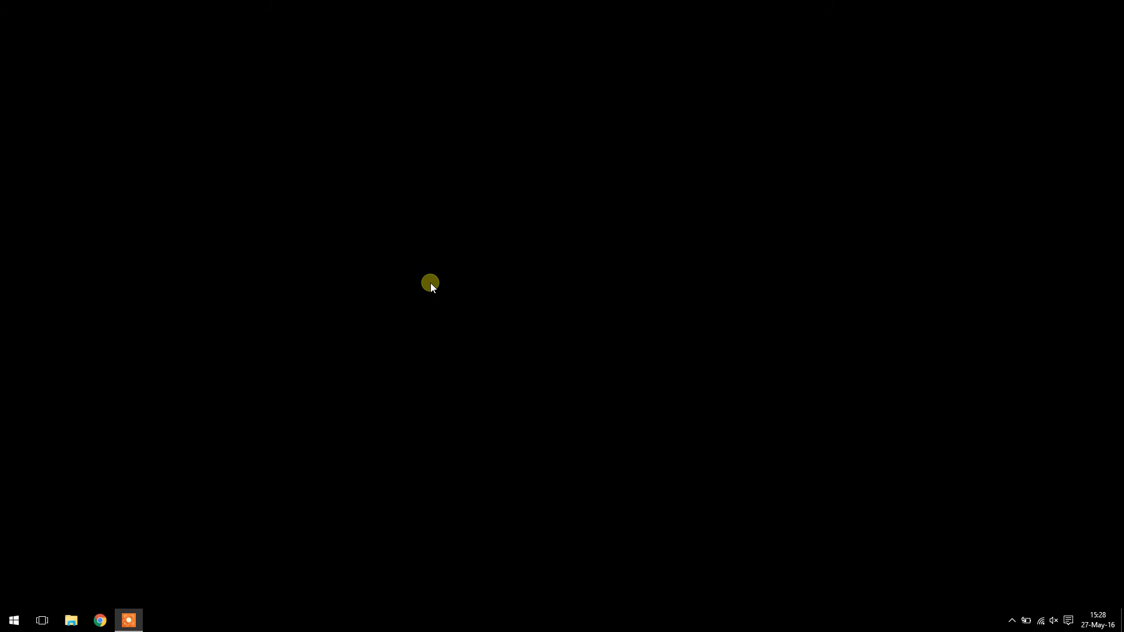
mouse_move(423, 271)
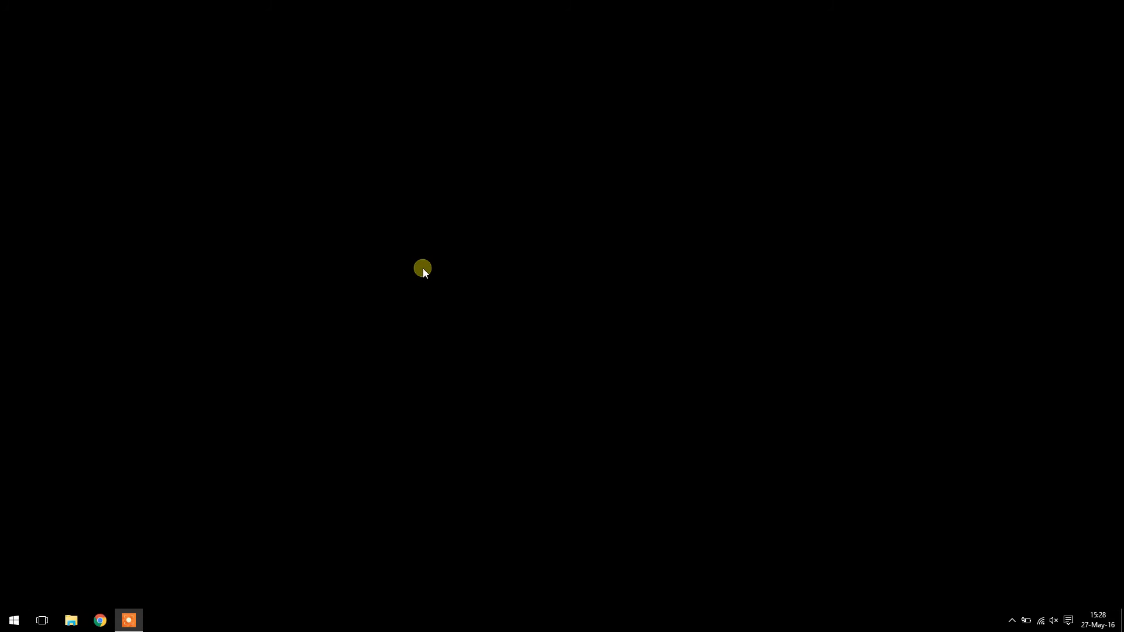
mouse_move(349, 320)
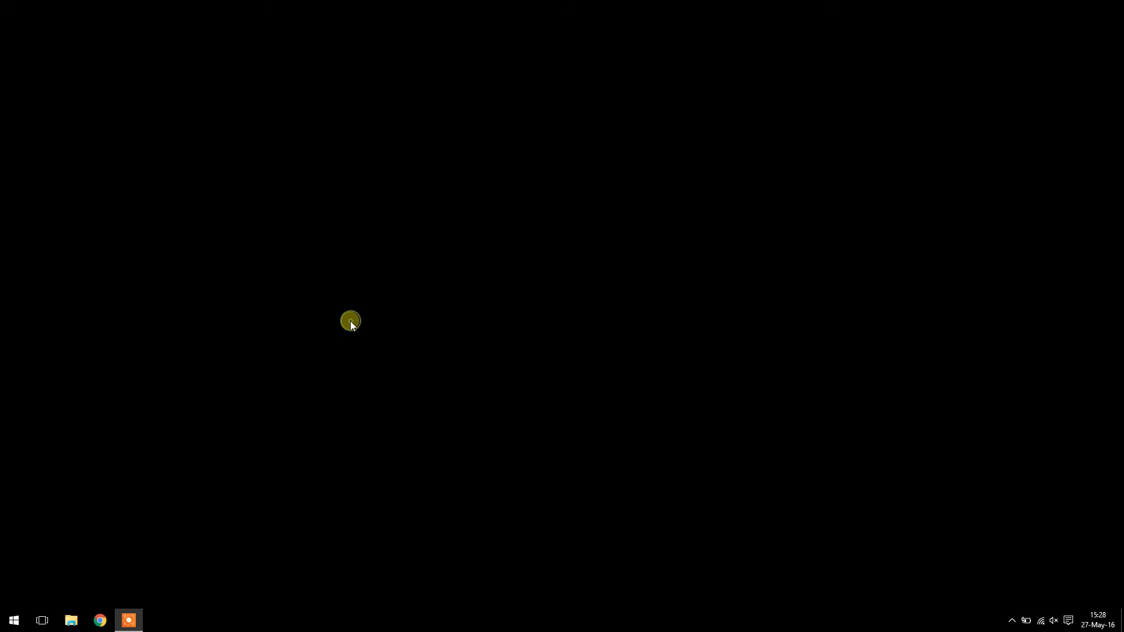